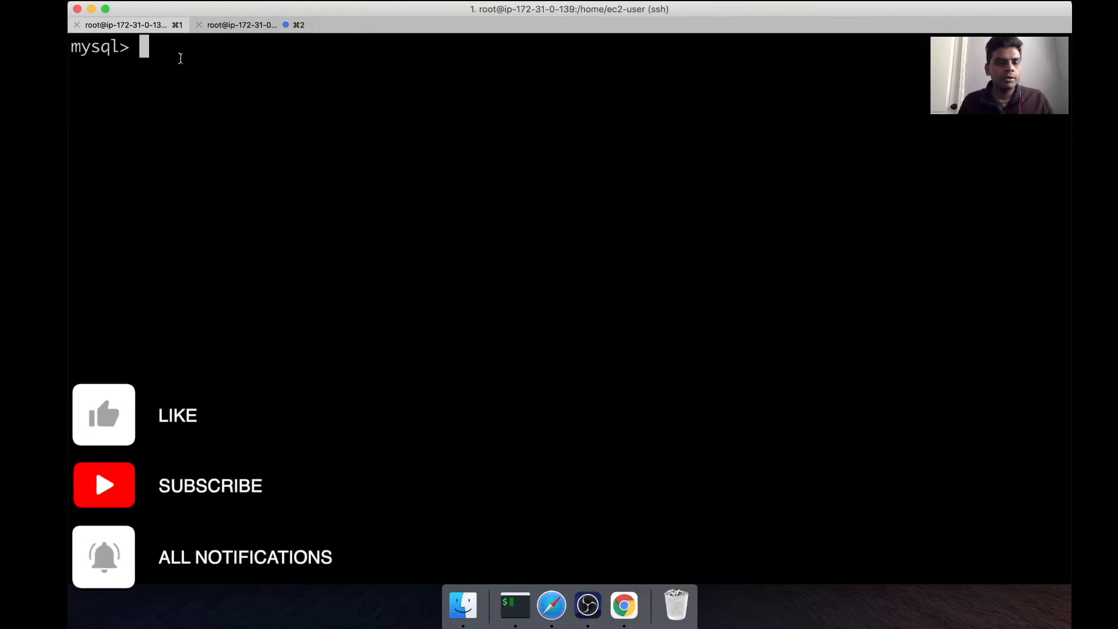
Run select * from PRODUCTS; in the first session to list both book rows.
{"action": "type", "text": "##"}
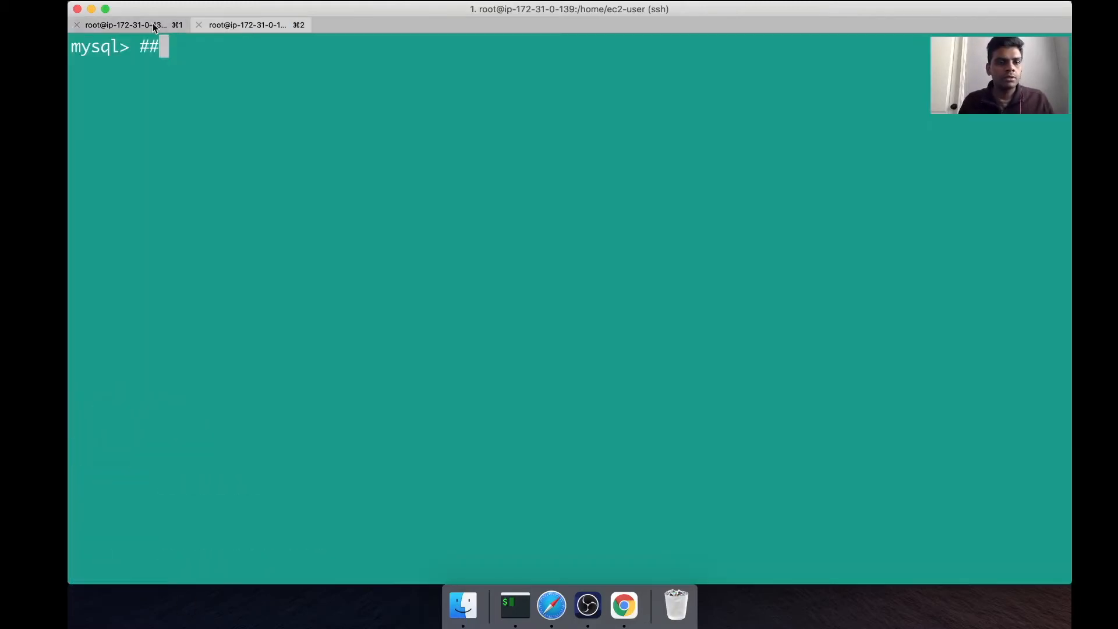
{"action": "key", "text": "Backspace"}
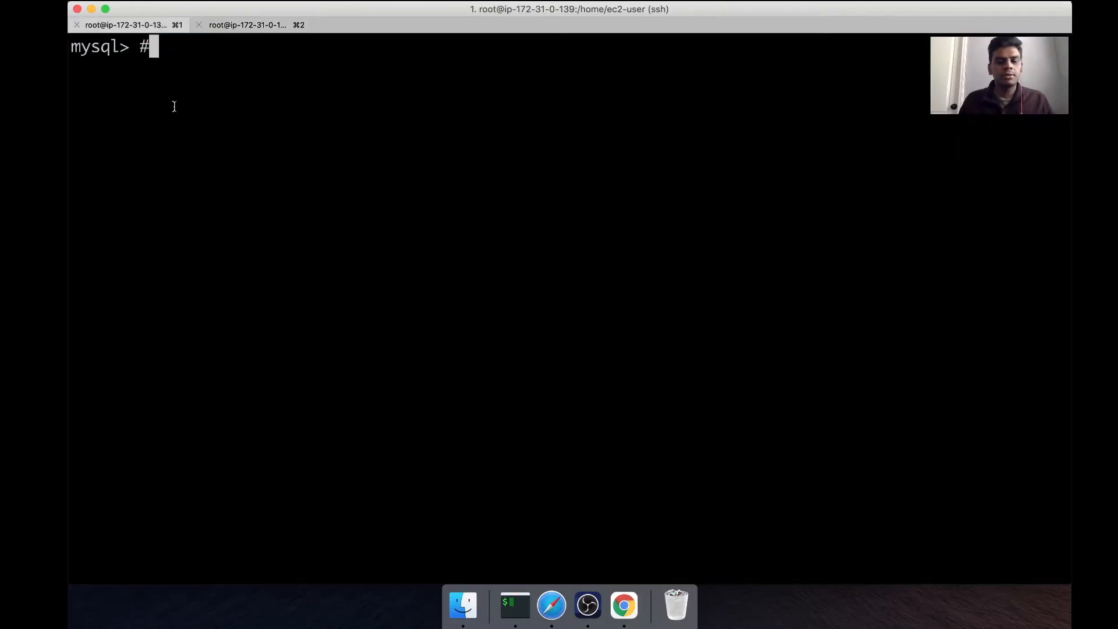
{"action": "type", "text": "sele"}
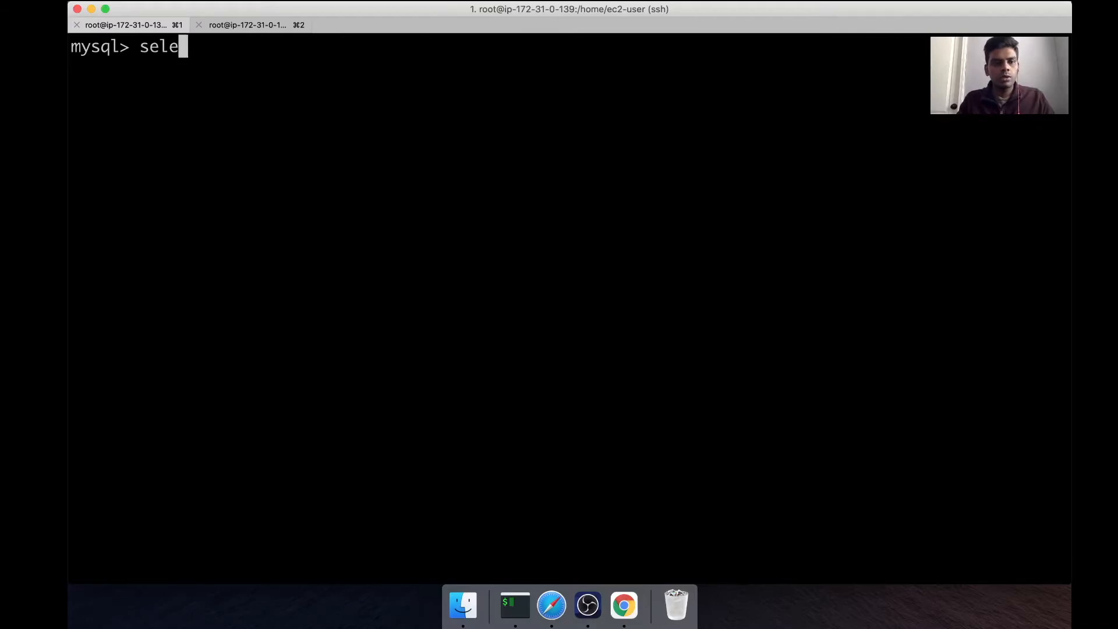
{"action": "type", "text": "ct * from"}
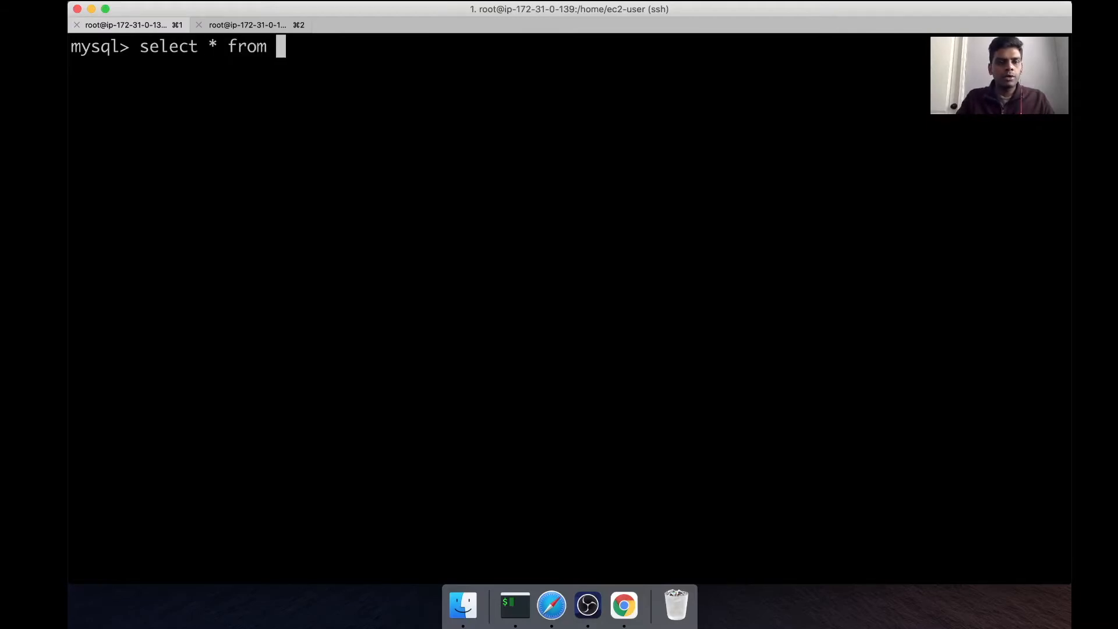
{"action": "type", "text": "p"}
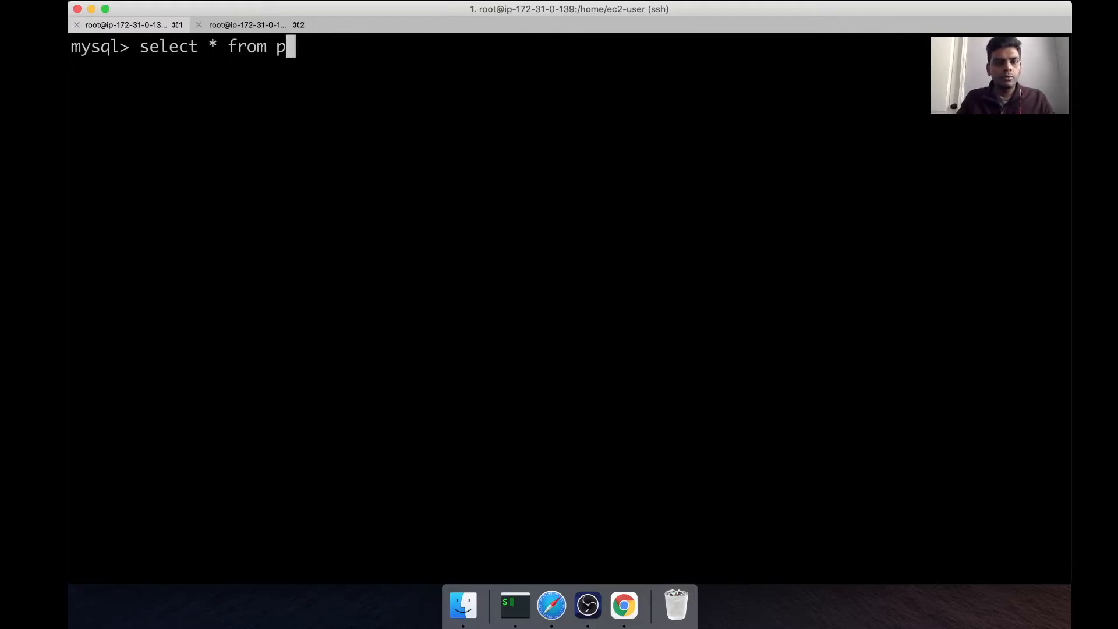
{"action": "type", "text": "RODU"}
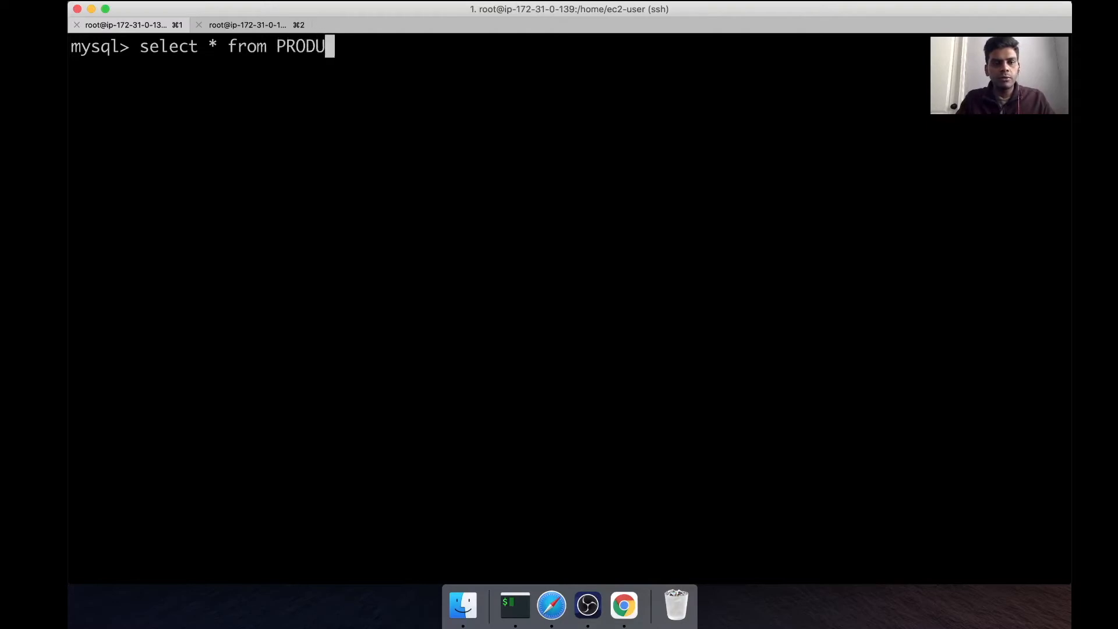
{"action": "type", "text": "CTS;"}
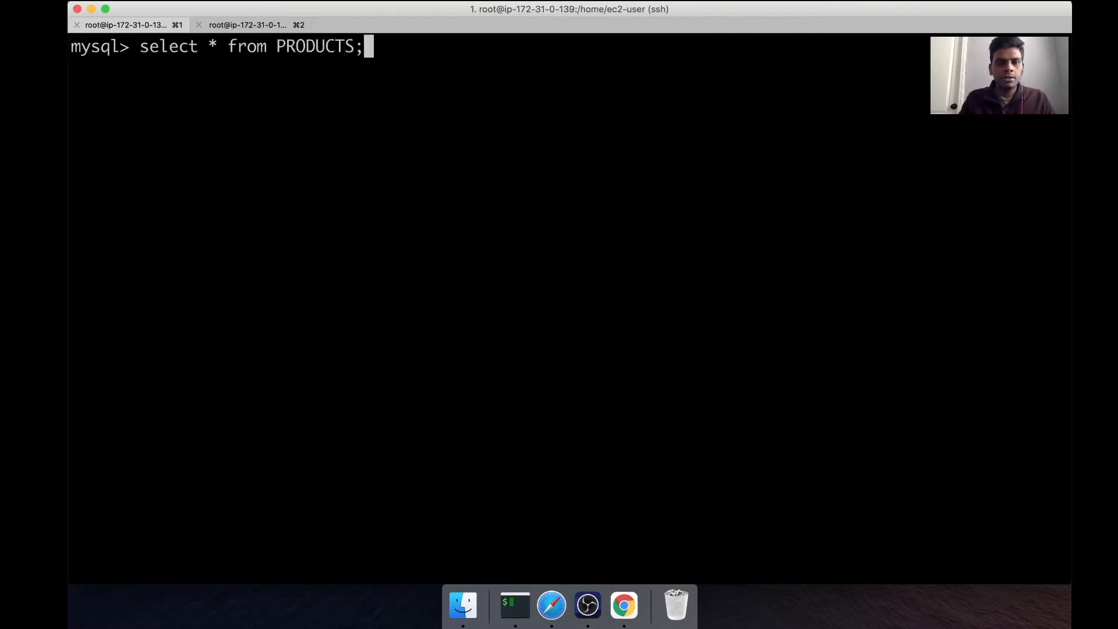
{"action": "key", "text": "Return"}
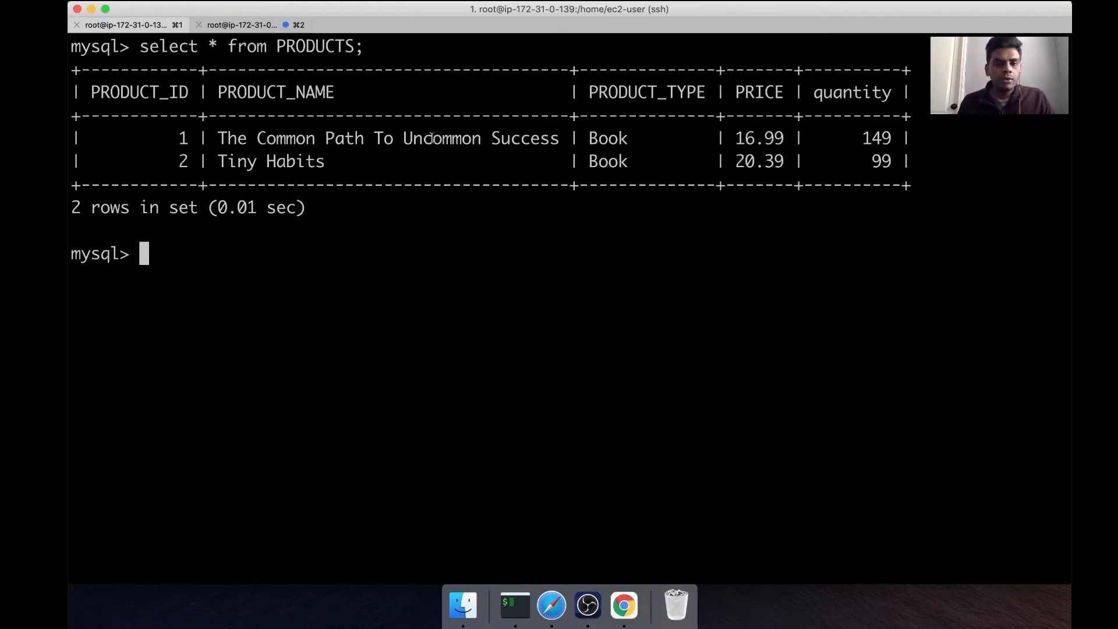
{"action": "mouse_move", "coordinate": [412, 253]}
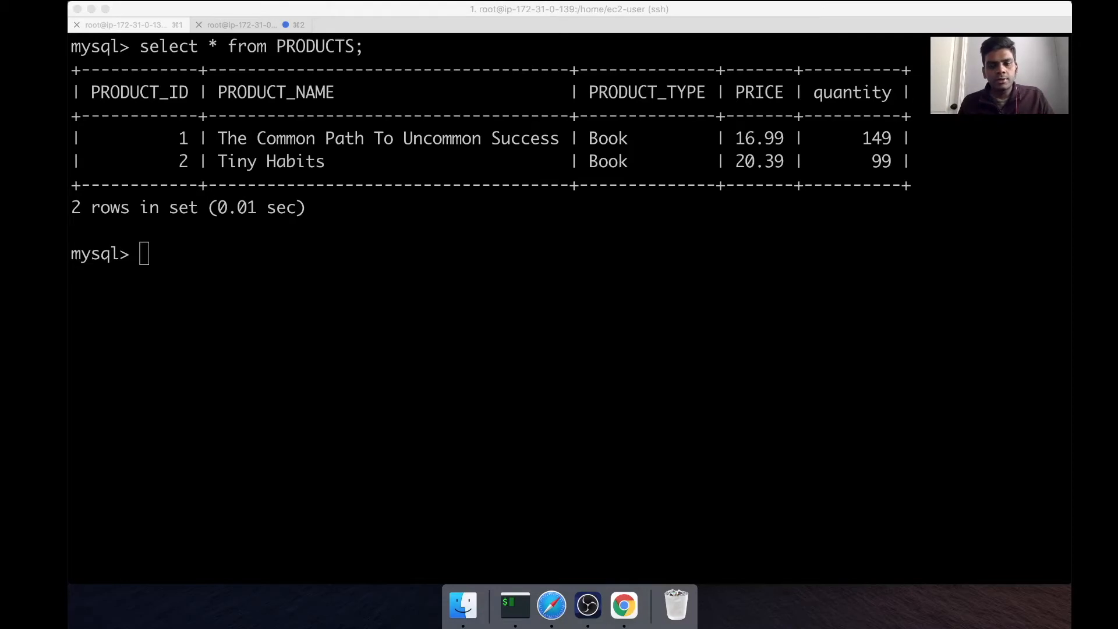
{"action": "mouse_move", "coordinate": [366, 370]}
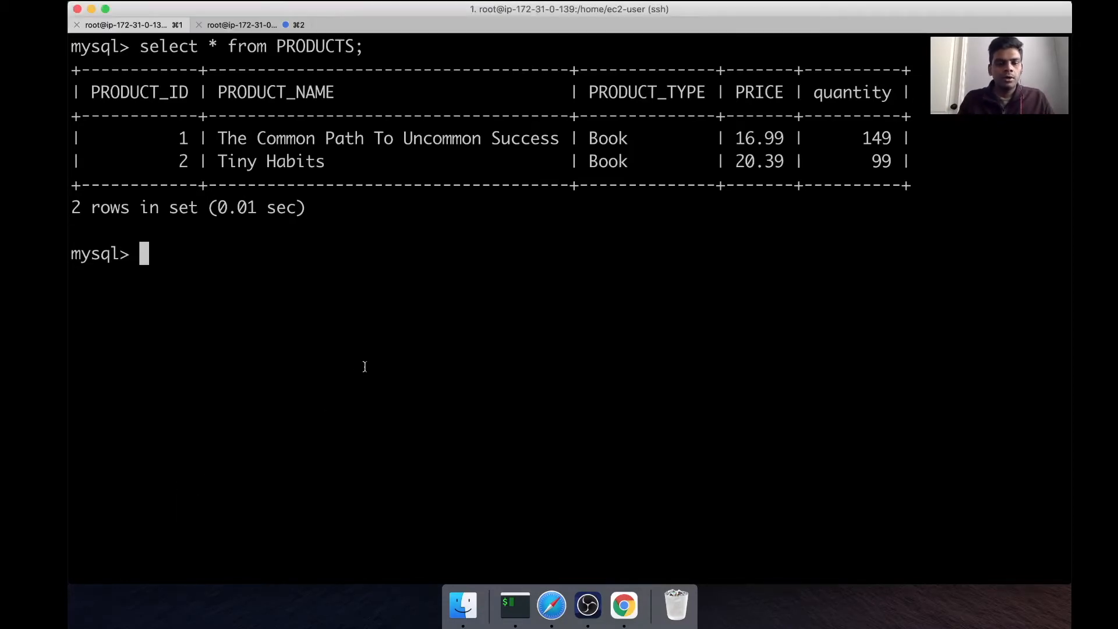
Run update PRODUCTS set quantity=quantity+25 where product_id=1; reporting one row changed.
{"action": "type", "text": "update PRODUCTS set quantity=quantity+25 where product_id=1;"}
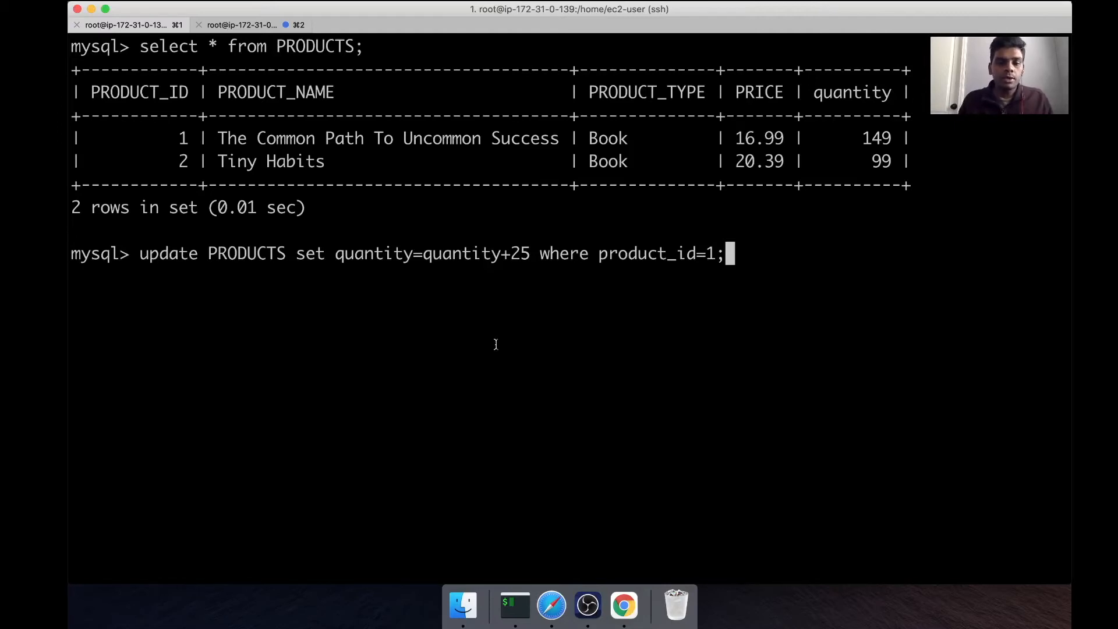
{"action": "key", "text": "Return"}
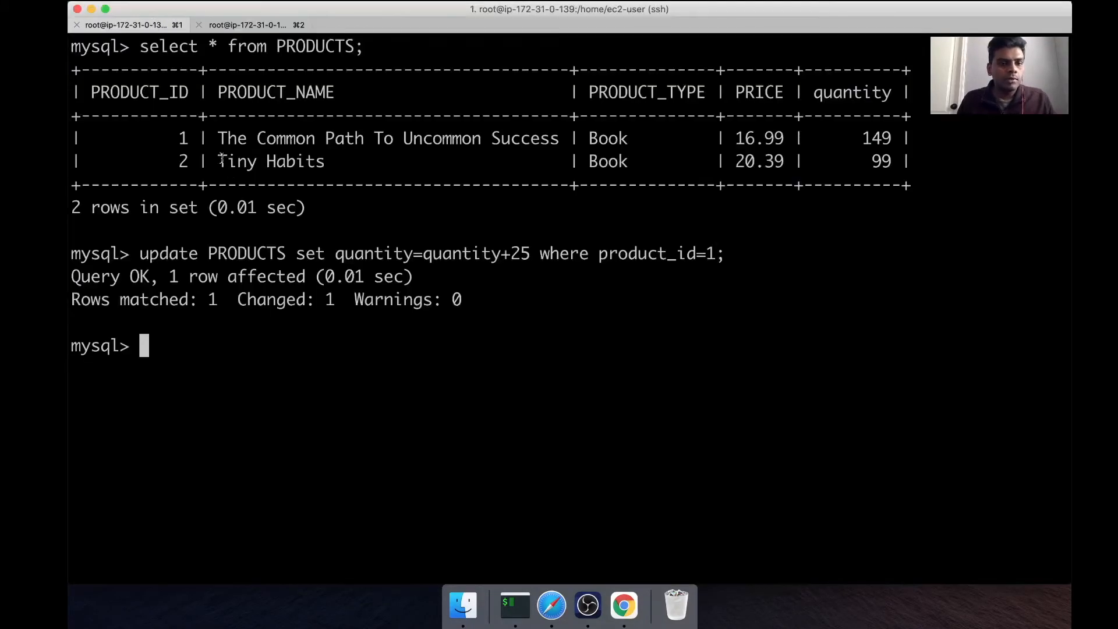
Run update PRODUCTS set price=price+2 where product_id=2; and move to the second session.
{"action": "type", "text": "update PRODUCTS set price=price+2 where product_id=2;"}
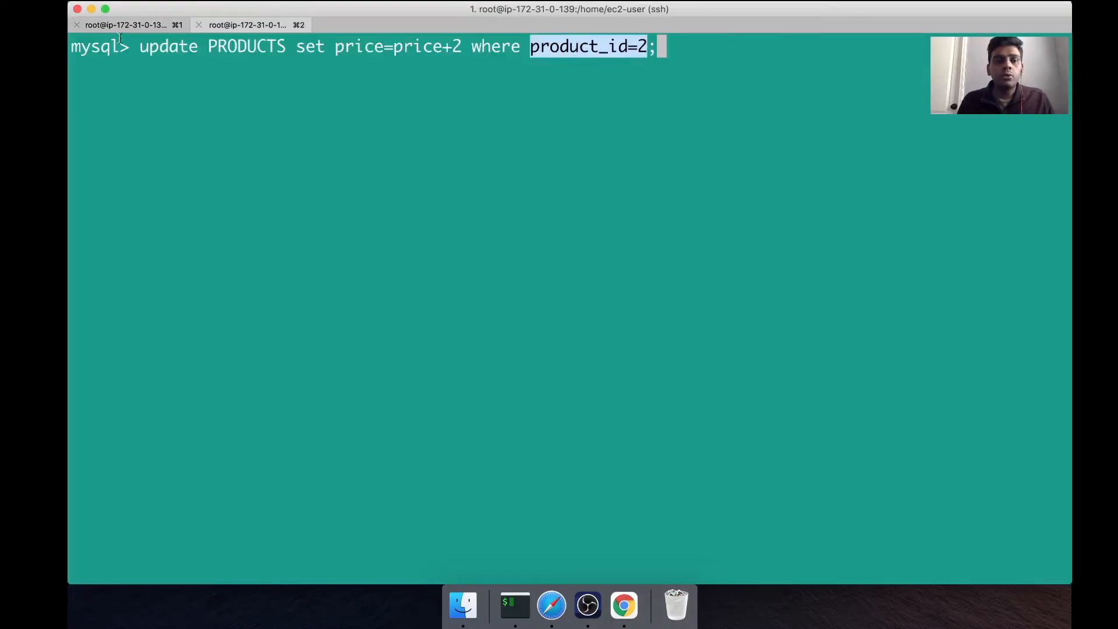
{"action": "key", "text": "Return"}
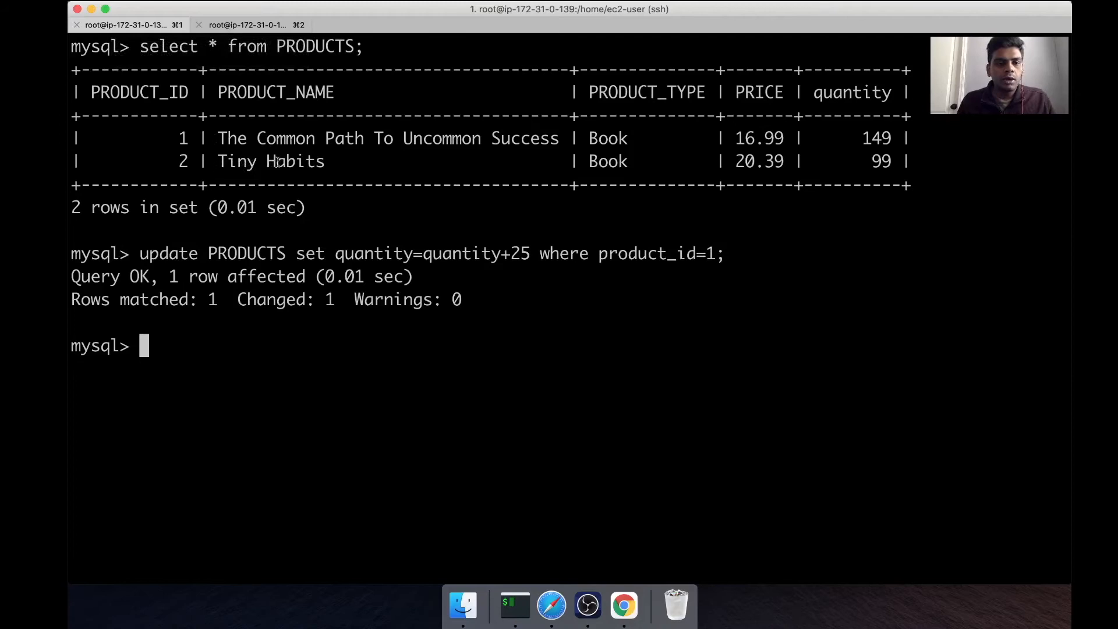
{"action": "left_click", "coordinate": [248, 24]}
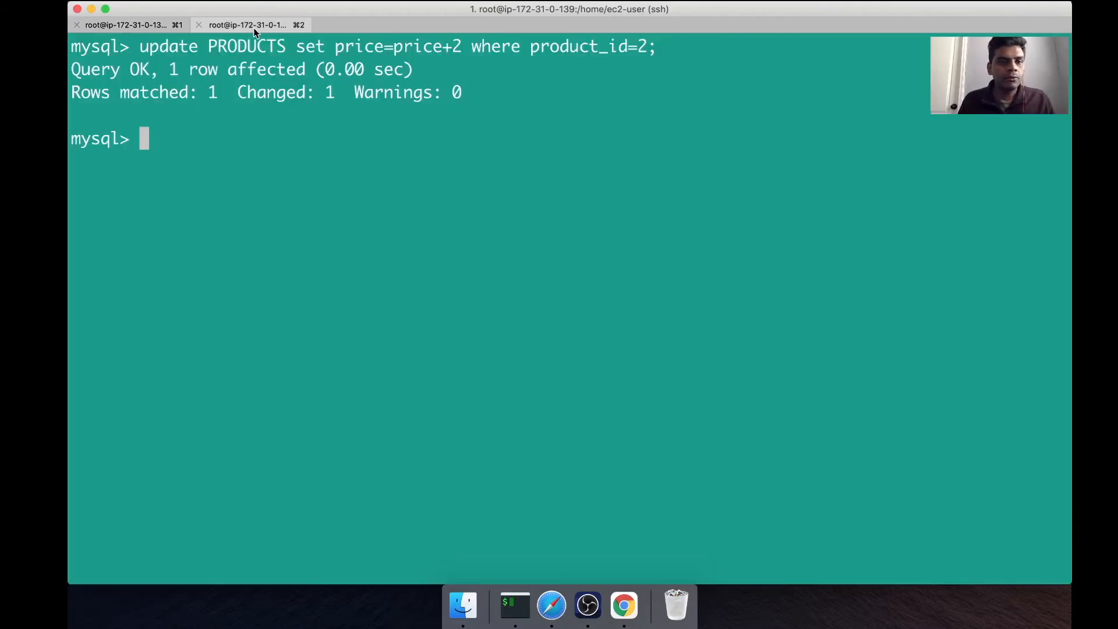
{"action": "key", "text": "Return"}
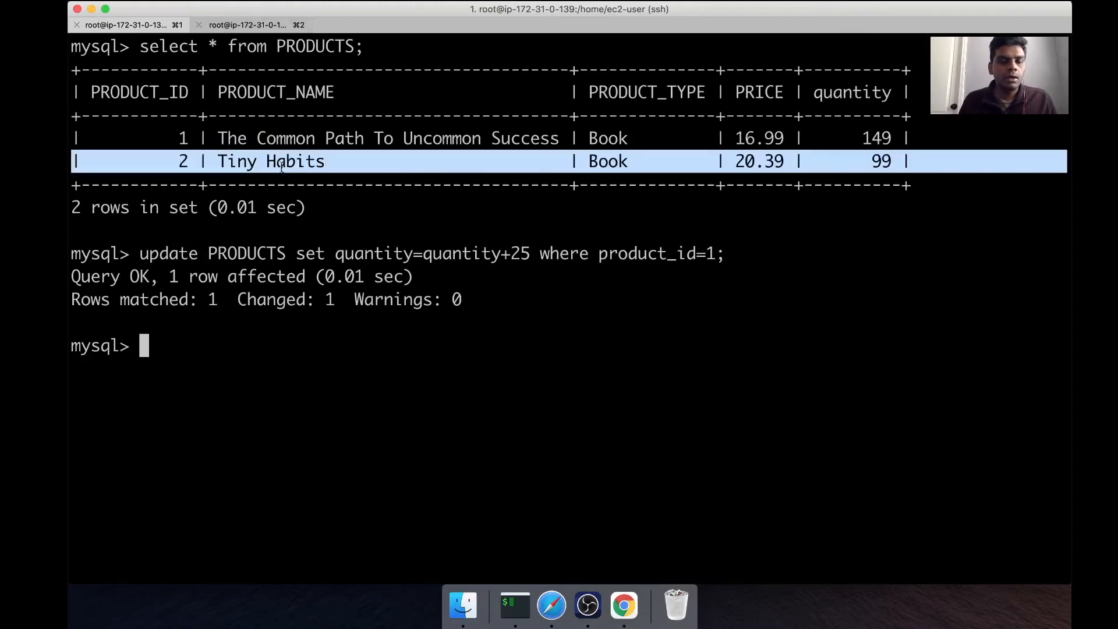
In the second session, enter update PRODUCTS set price=price+2 where product_id=1; at the prompt.
{"action": "left_click", "coordinate": [247, 24]}
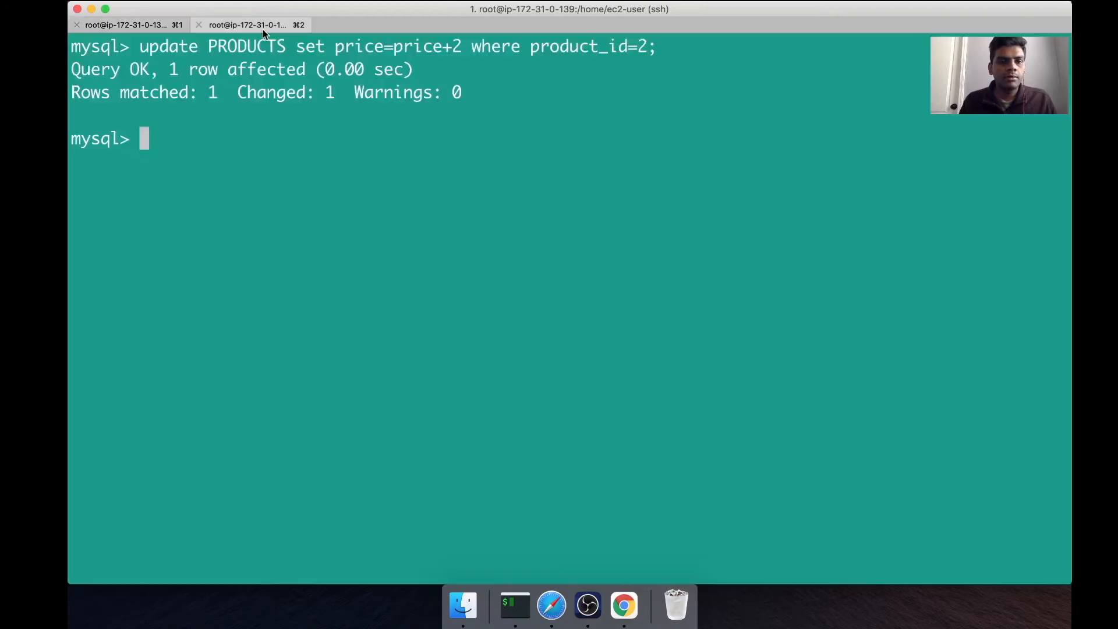
{"action": "double_click", "coordinate": [360, 47]}
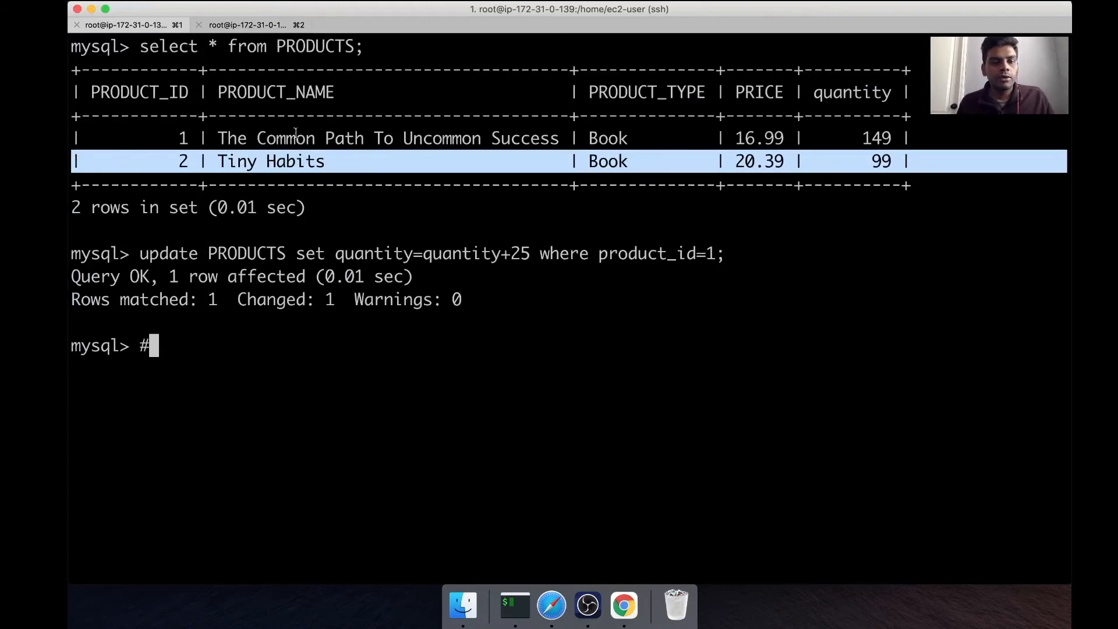
{"action": "mouse_move", "coordinate": [281, 181]}
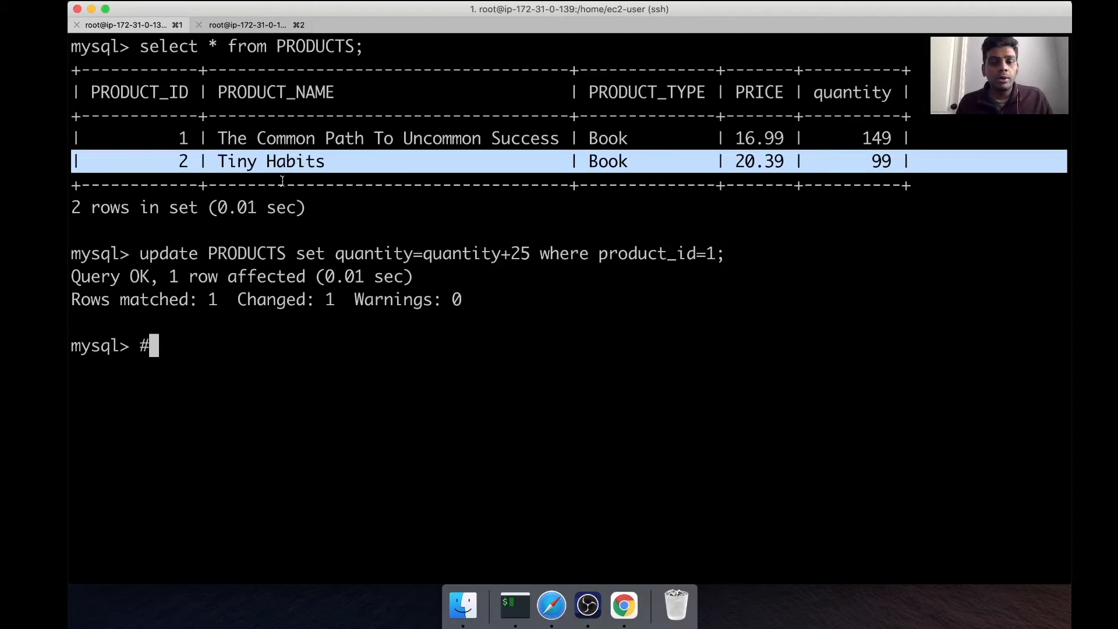
{"action": "mouse_move", "coordinate": [310, 315]}
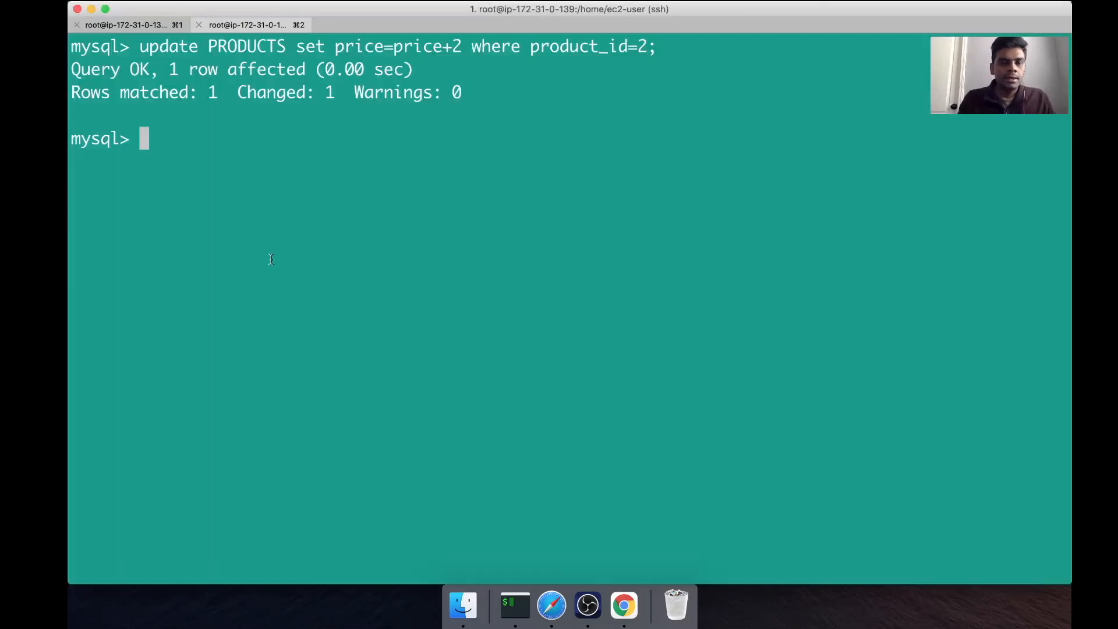
{"action": "type", "text": "update PRODUCTS set price=price+2 where product_id=1;"}
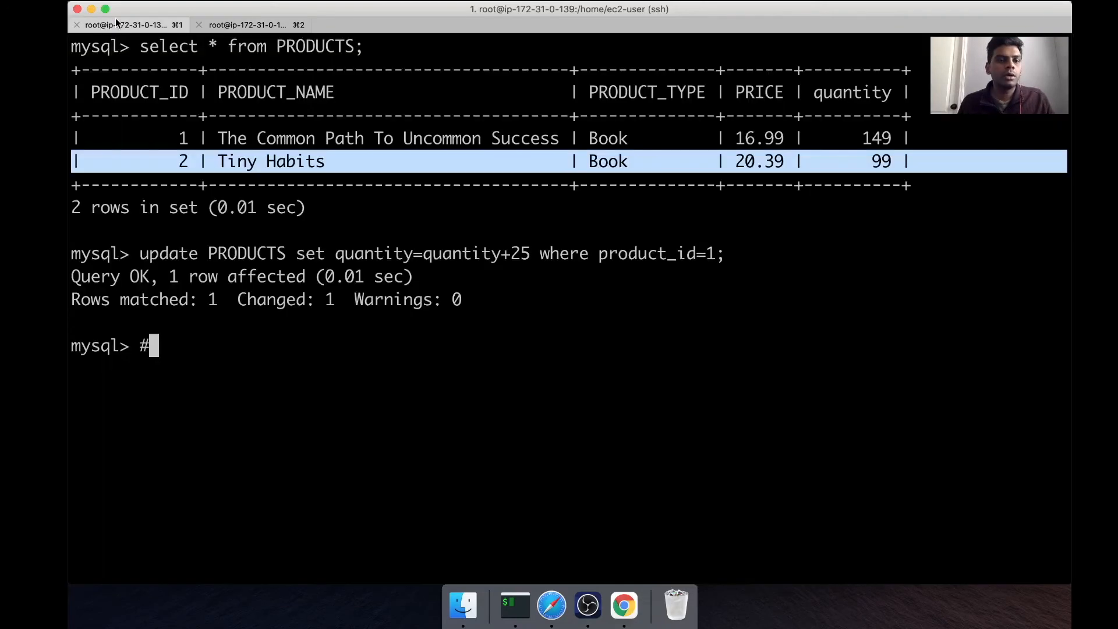
Enter update PRODUCTS set price=price+2 where product_id=1; in the second session, which waits on a lock.
{"action": "type", "text": "update PRODUCTS set price=price+2 where product_id=1;"}
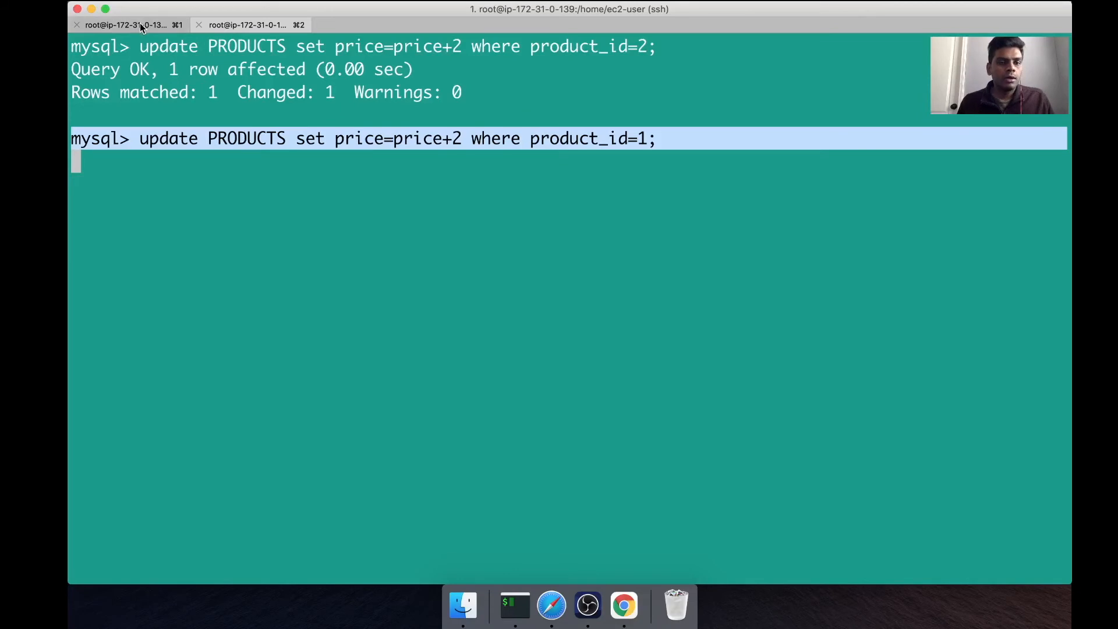
{"action": "mouse_move", "coordinate": [125, 24]}
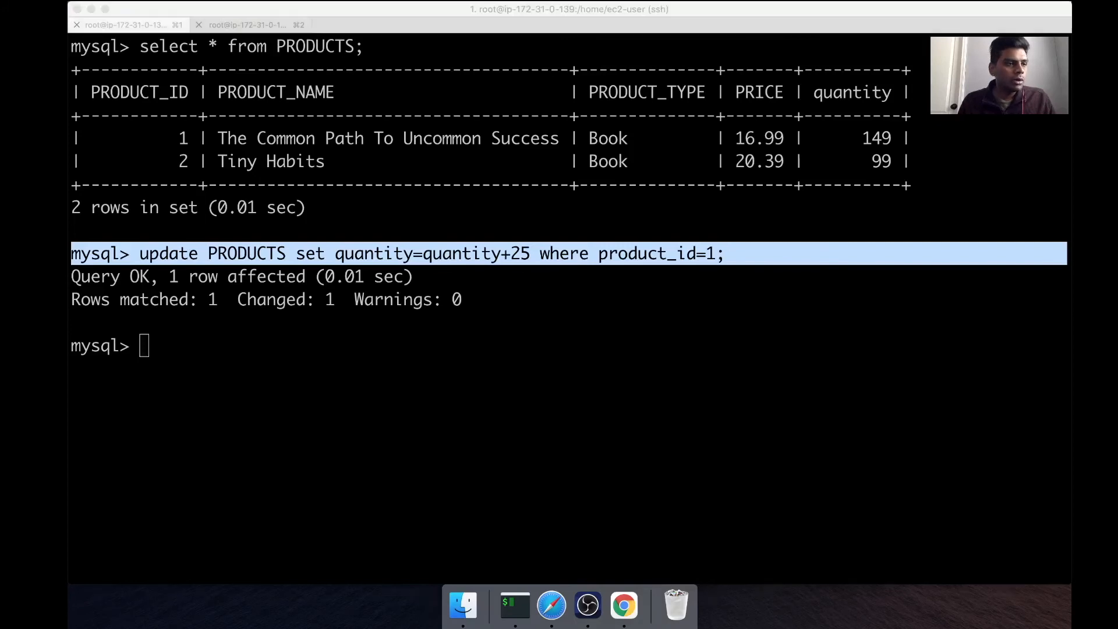
{"action": "mouse_move", "coordinate": [71, 592]}
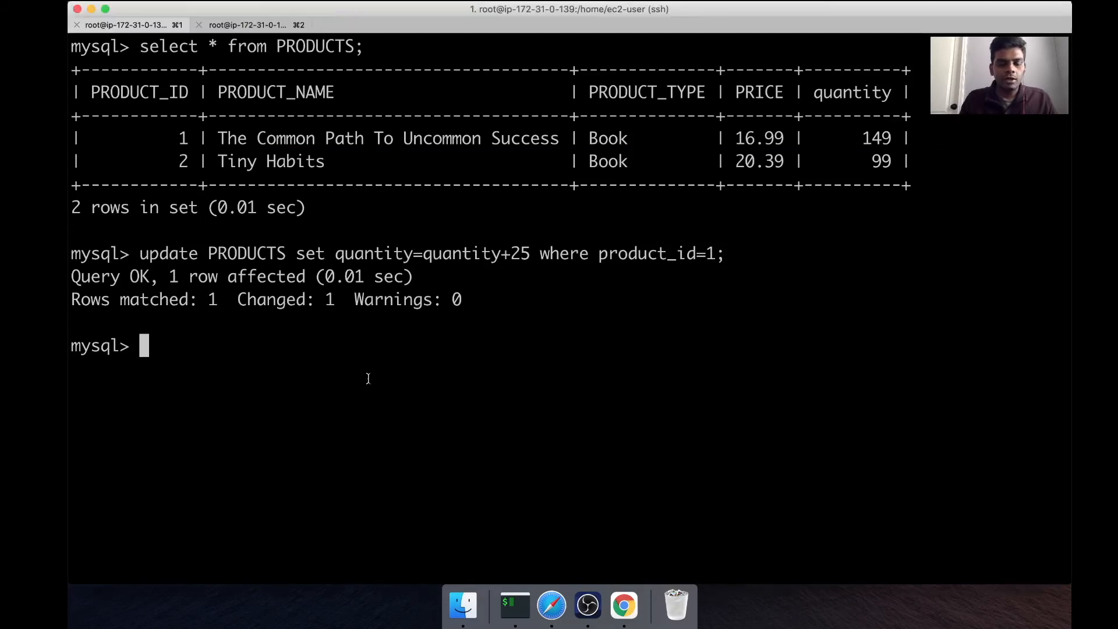
Run the first session's quantity+10 update for product 2, which fails with deadlock ERROR 1213.
{"action": "key", "text": "Return"}
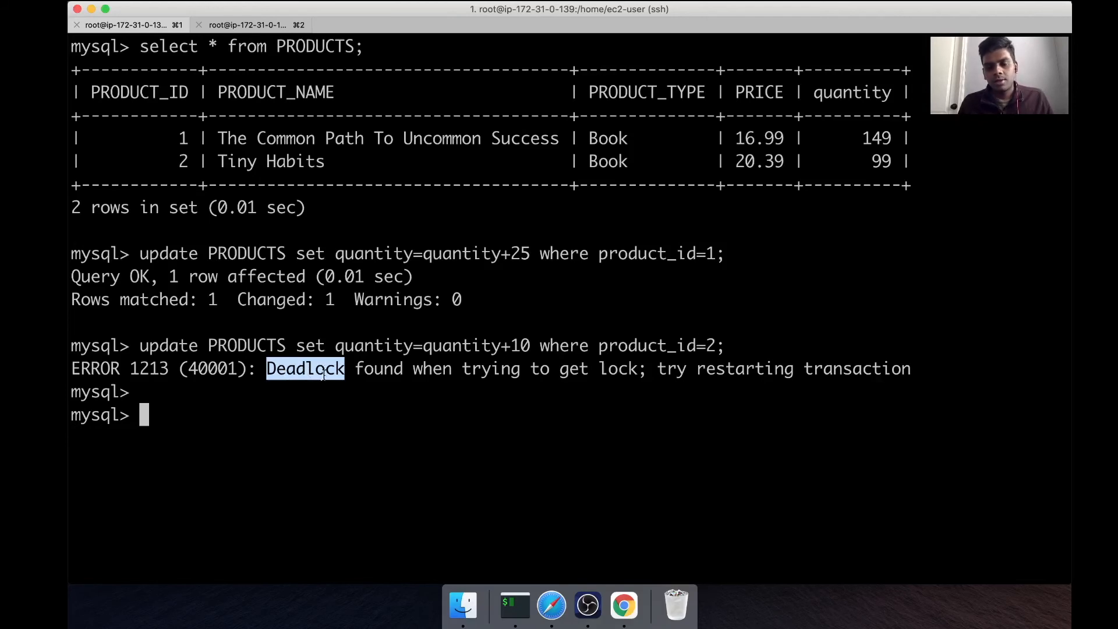
{"action": "mouse_move", "coordinate": [330, 400]}
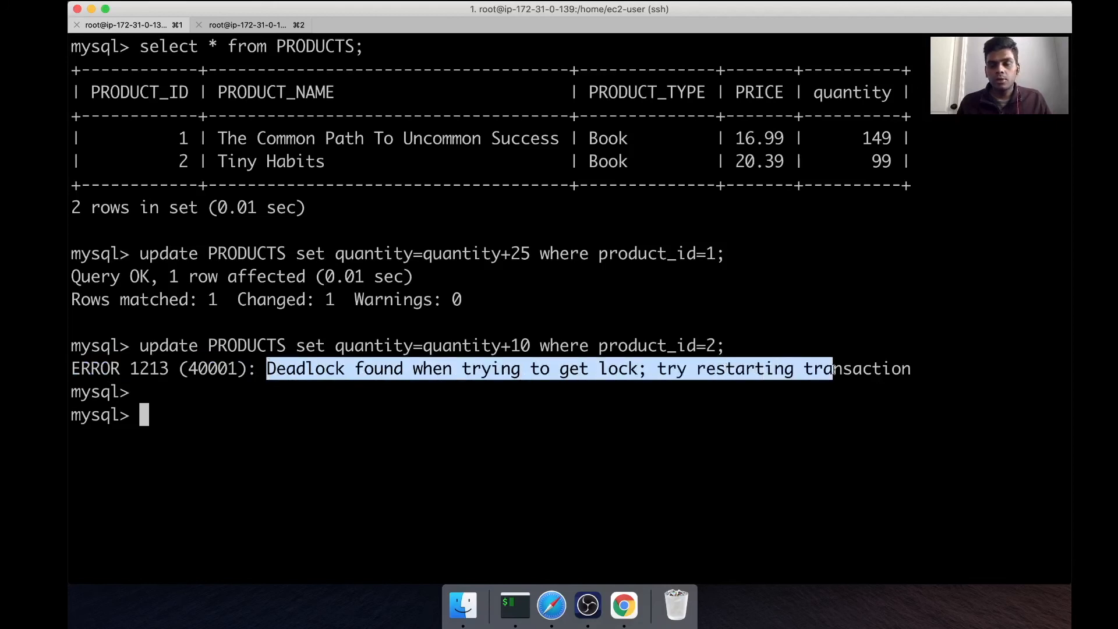
In the second session, query select * from PRODUCTS to show prices 18.99 and 22.39.
{"action": "left_click", "coordinate": [245, 24]}
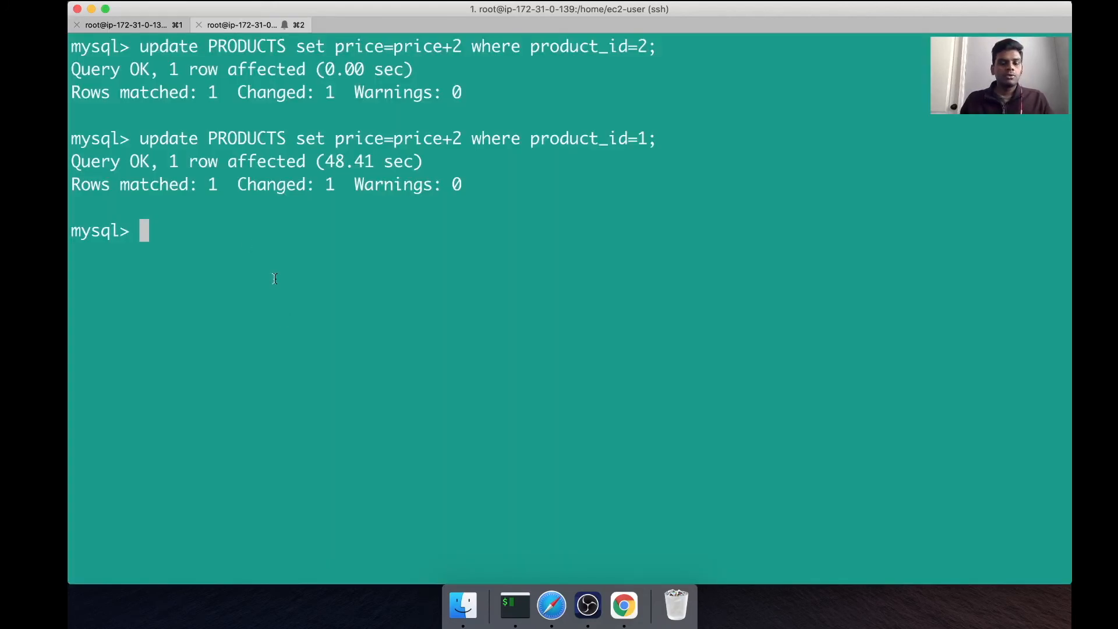
{"action": "type", "text": "select * from"}
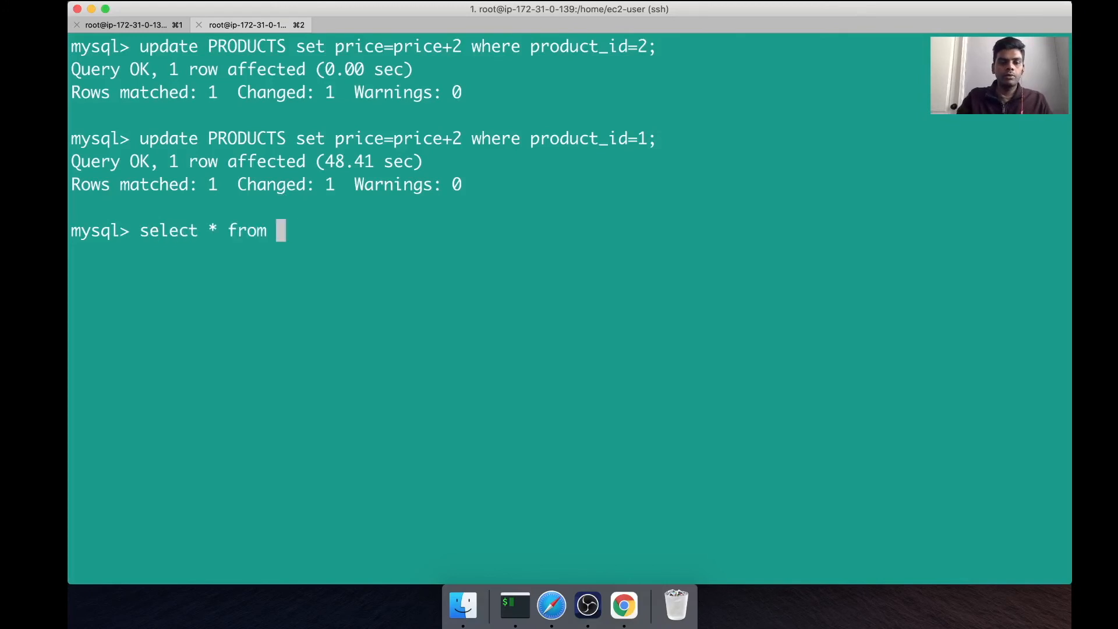
{"action": "type", "text": "PROD"}
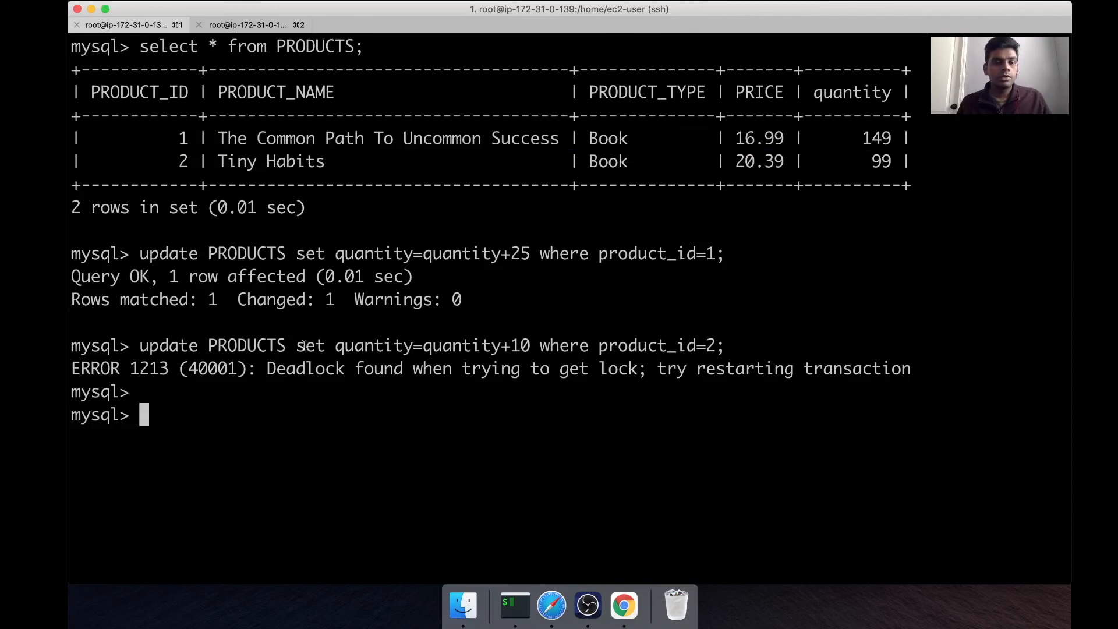
{"action": "type", "text": "#"}
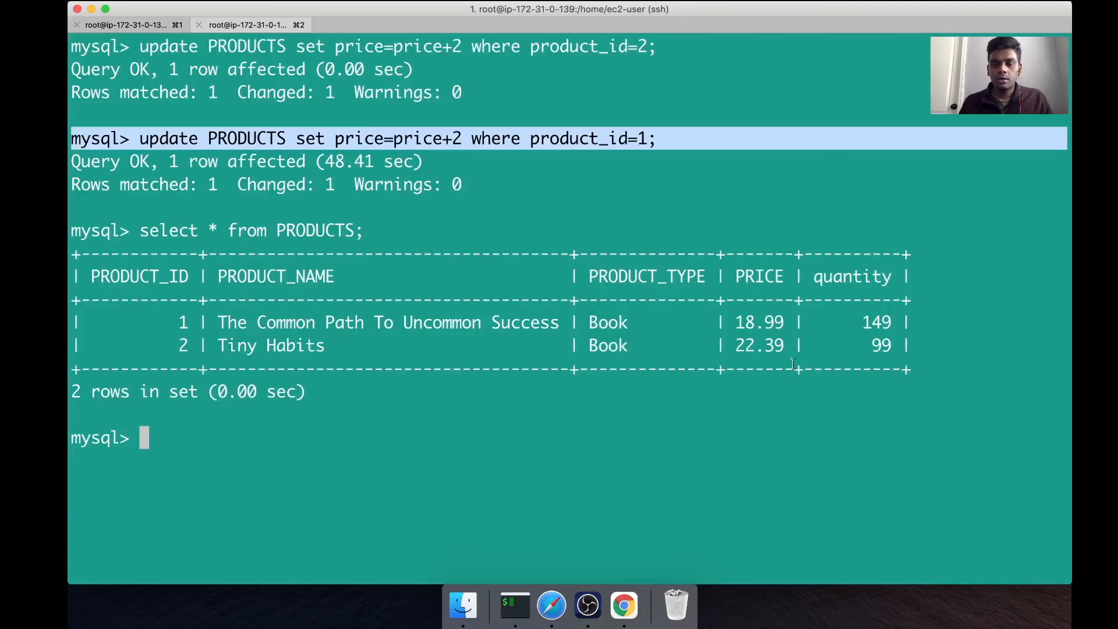
{"action": "mouse_move", "coordinate": [785, 354]}
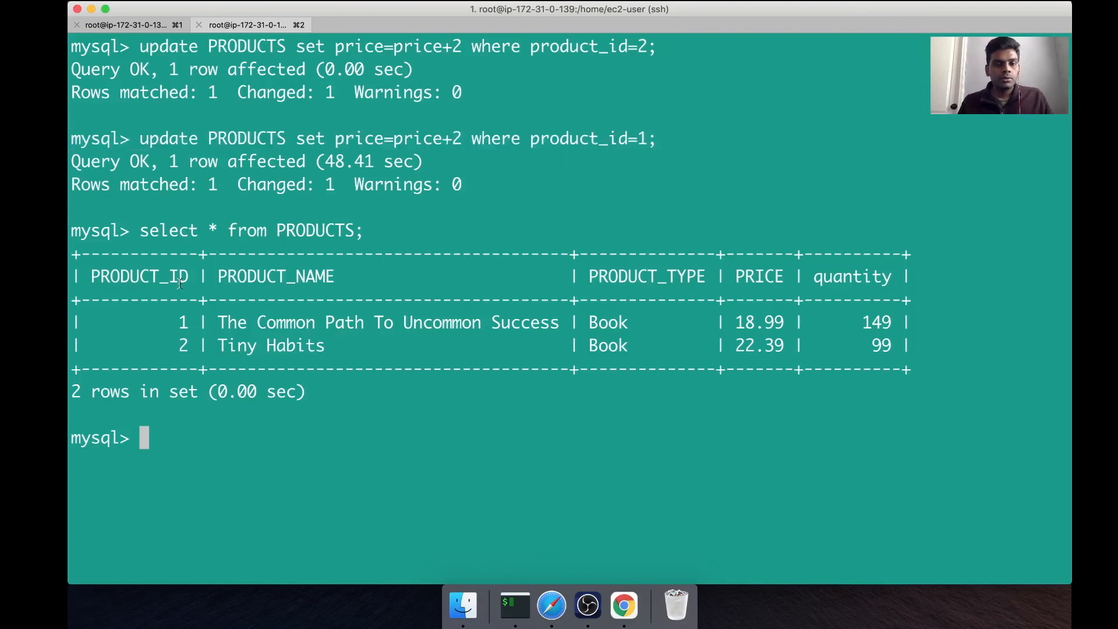
{"action": "mouse_move", "coordinate": [284, 316]}
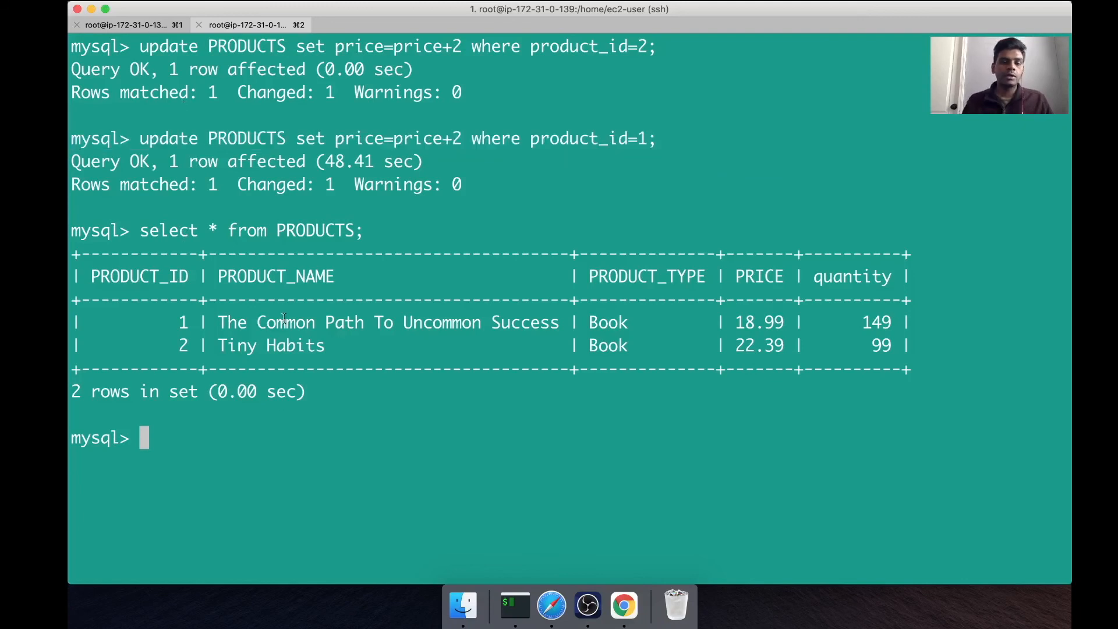